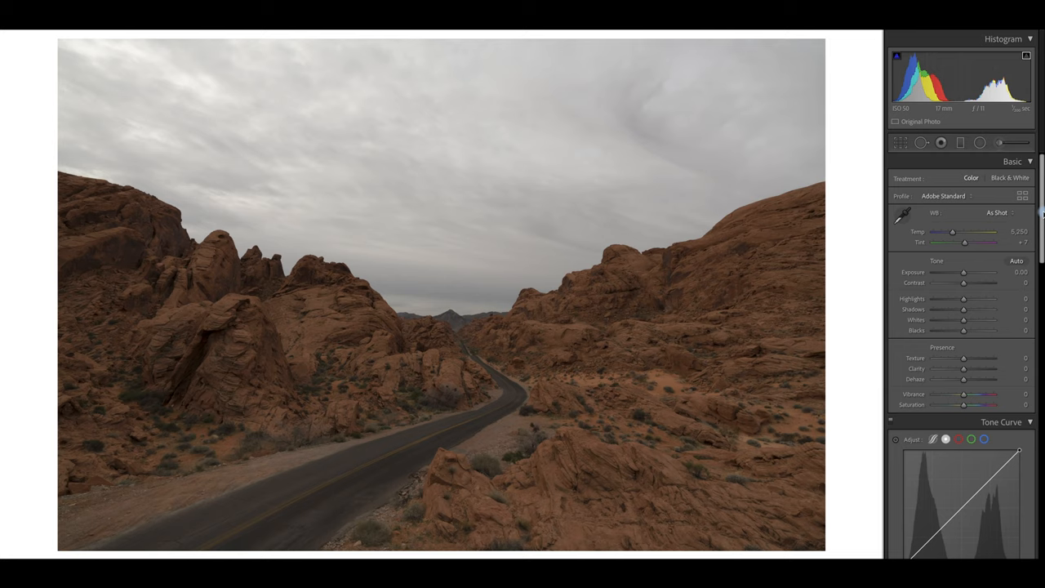
mouse_move(590, 385)
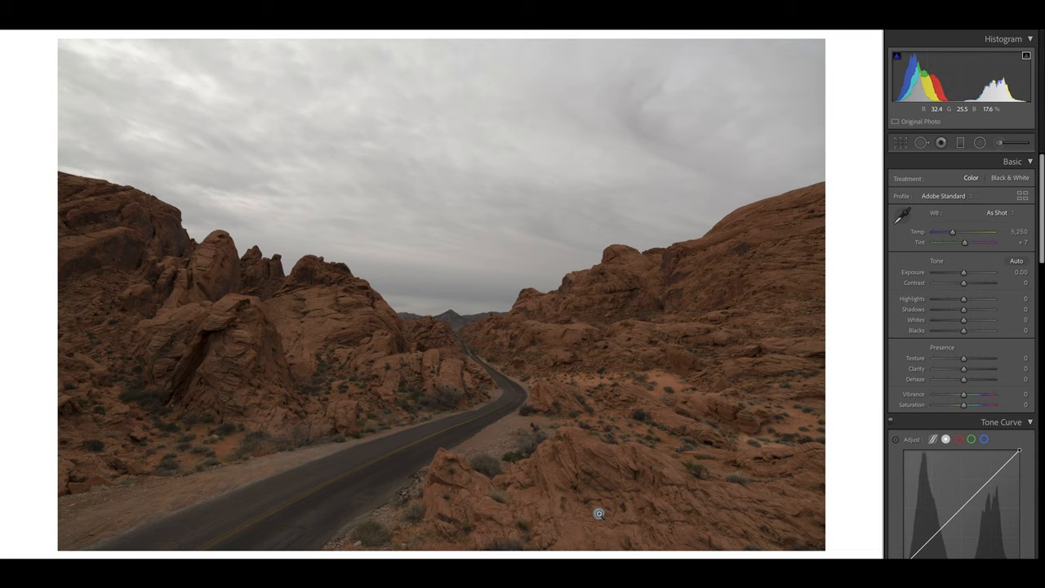
mouse_move(582, 406)
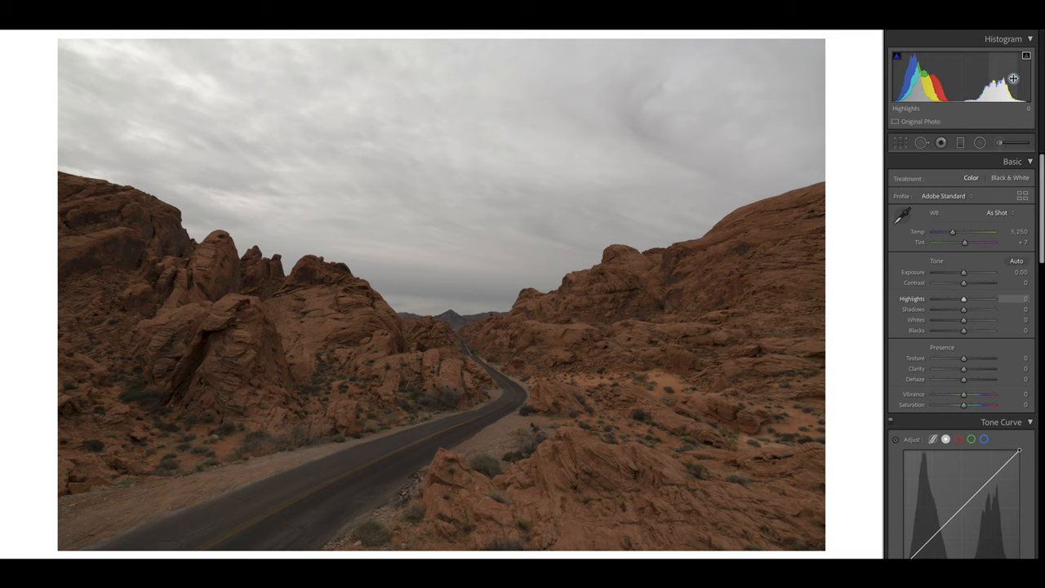
mouse_move(968, 270)
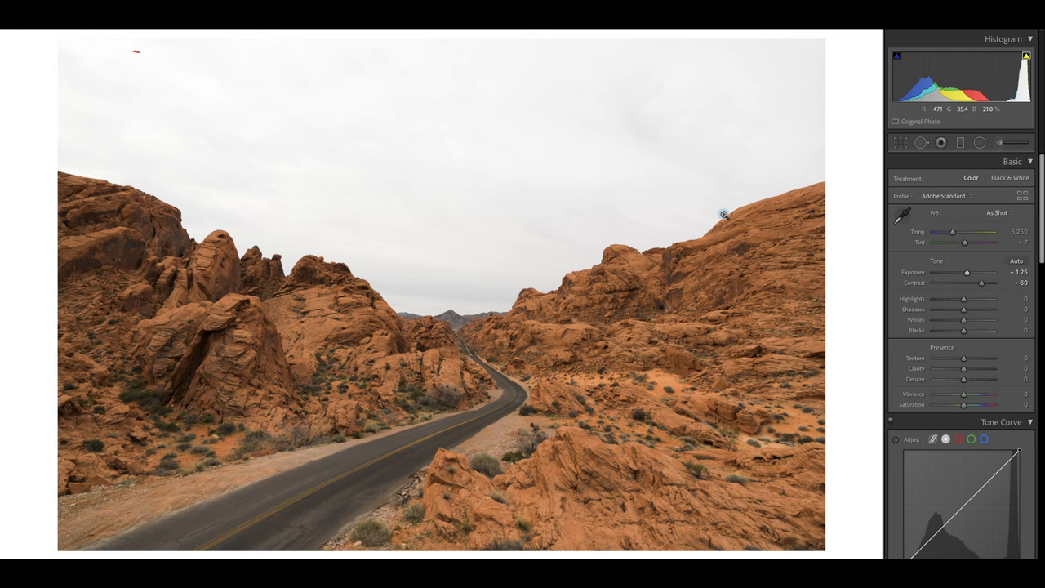
mouse_move(727, 385)
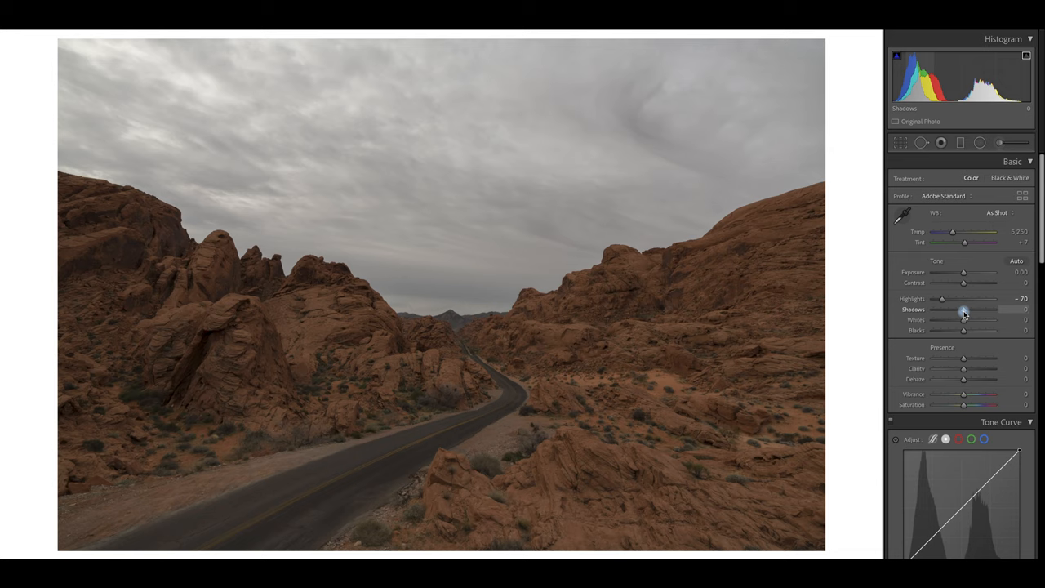
Lift Shadows to +100, deepen Blacks to -80 and fine-tune Whites to +21 to avoid sky clipping
left_click_drag(963, 309, 995, 309)
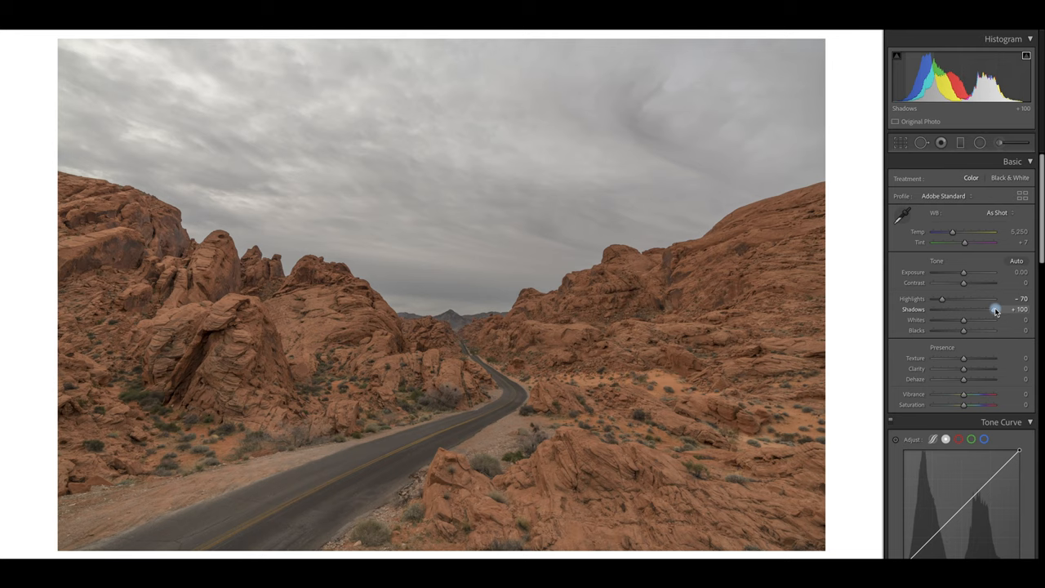
left_click_drag(963, 319, 977, 319)
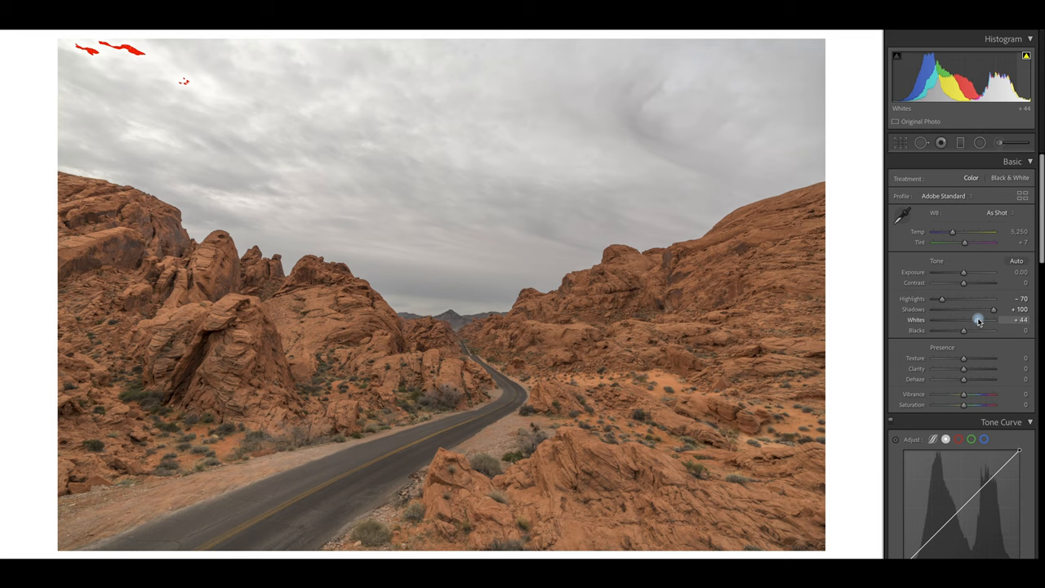
left_click_drag(983, 330, 970, 331)
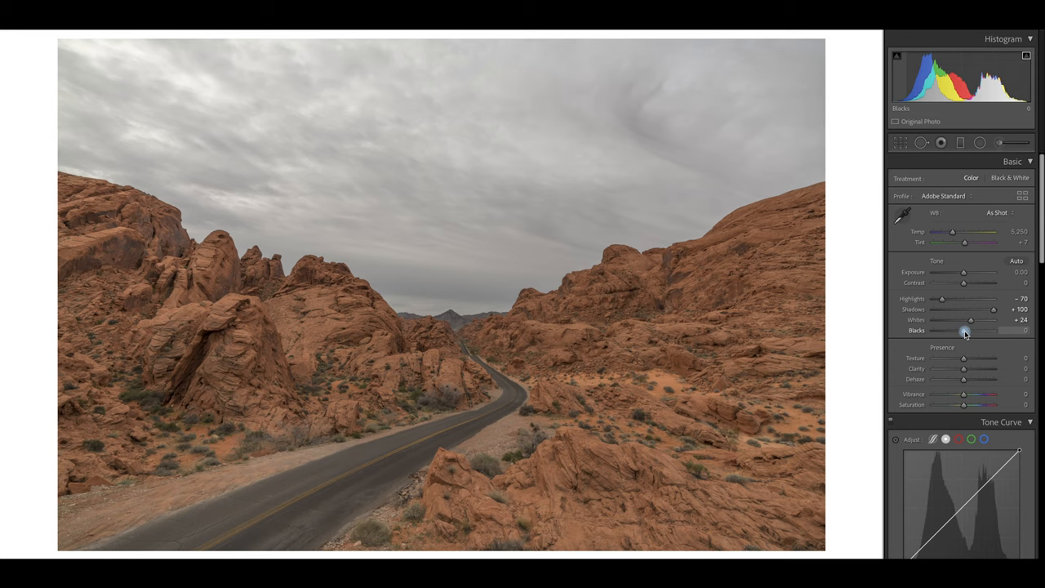
left_click_drag(966, 330, 941, 331)
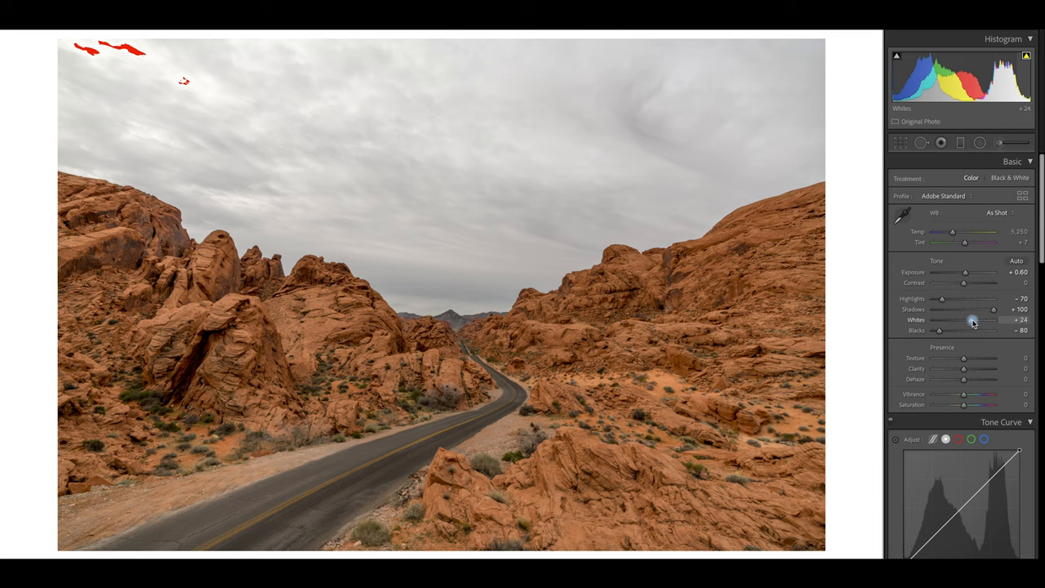
left_click_drag(941, 299, 933, 299)
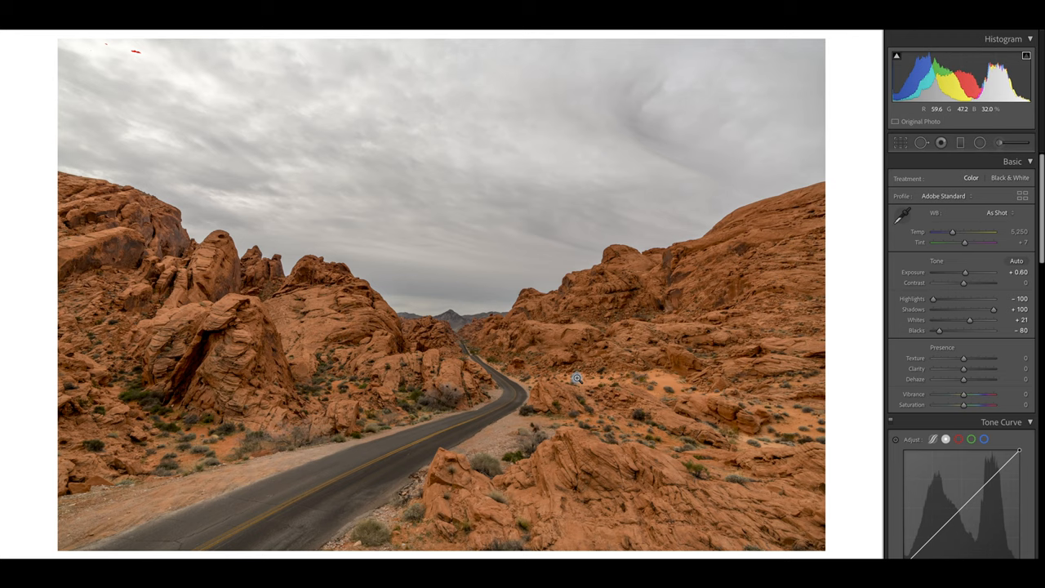
mouse_move(715, 288)
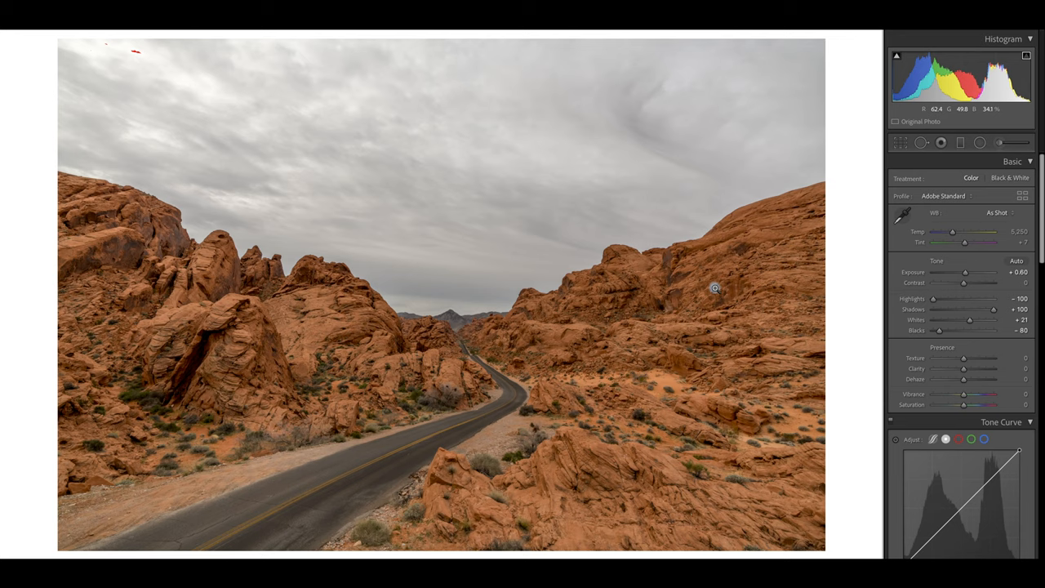
mouse_move(612, 286)
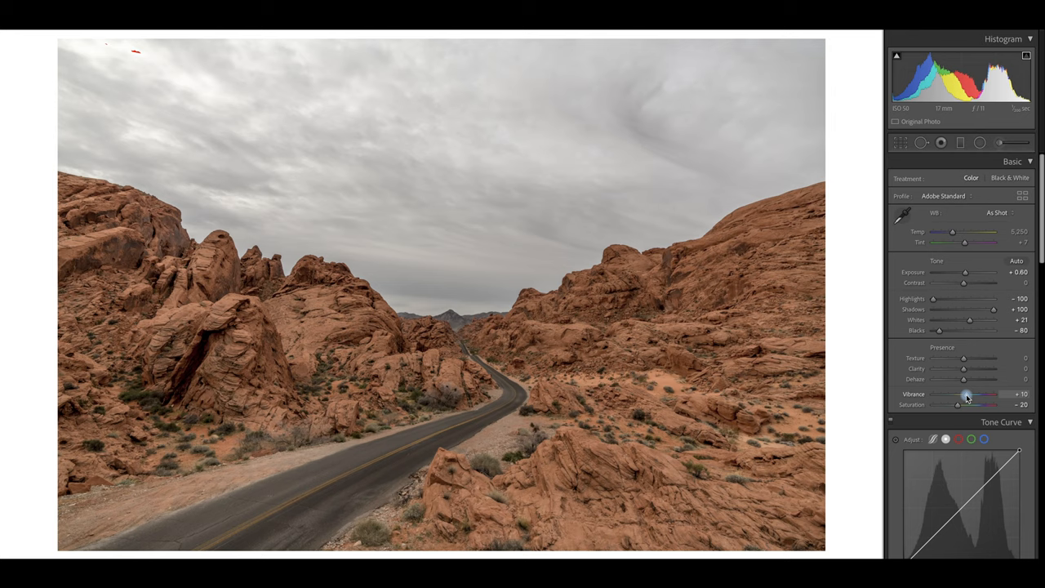
Nudge Vibrance up to +15 for richer rock colour
left_click_drag(971, 394, 979, 395)
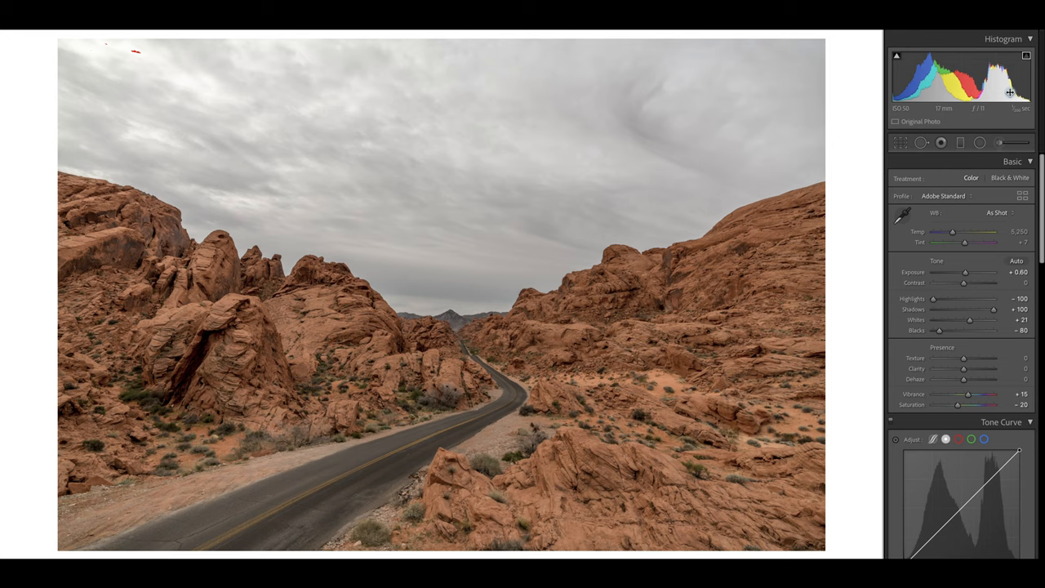
mouse_move(824, 404)
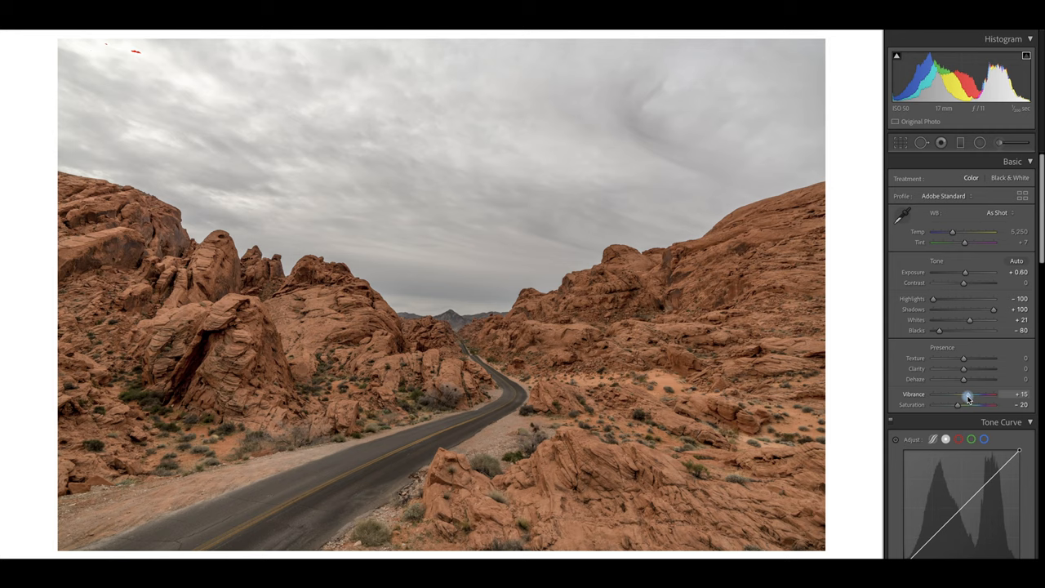
mouse_move(956, 333)
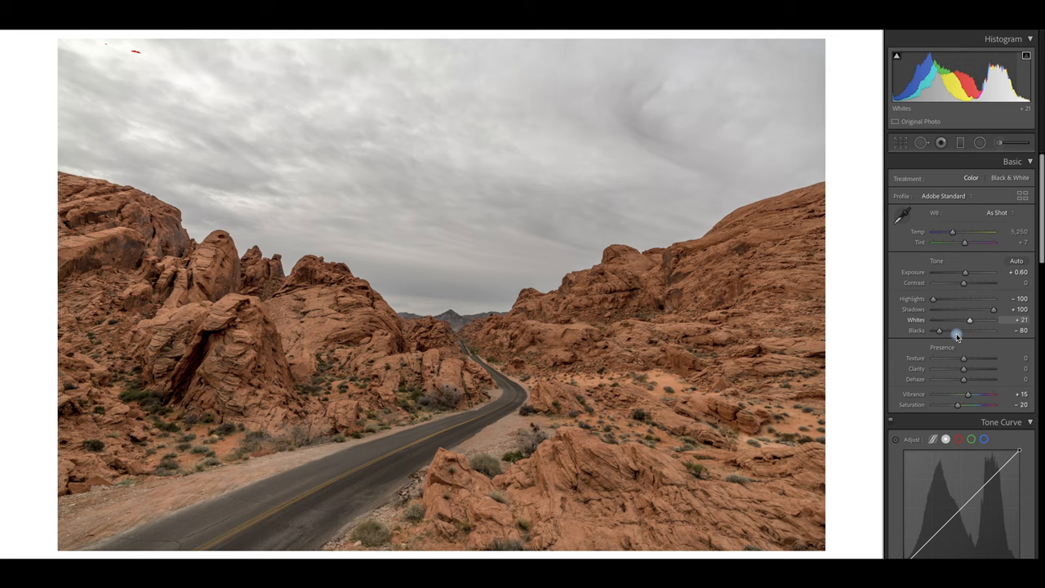
mouse_move(968, 398)
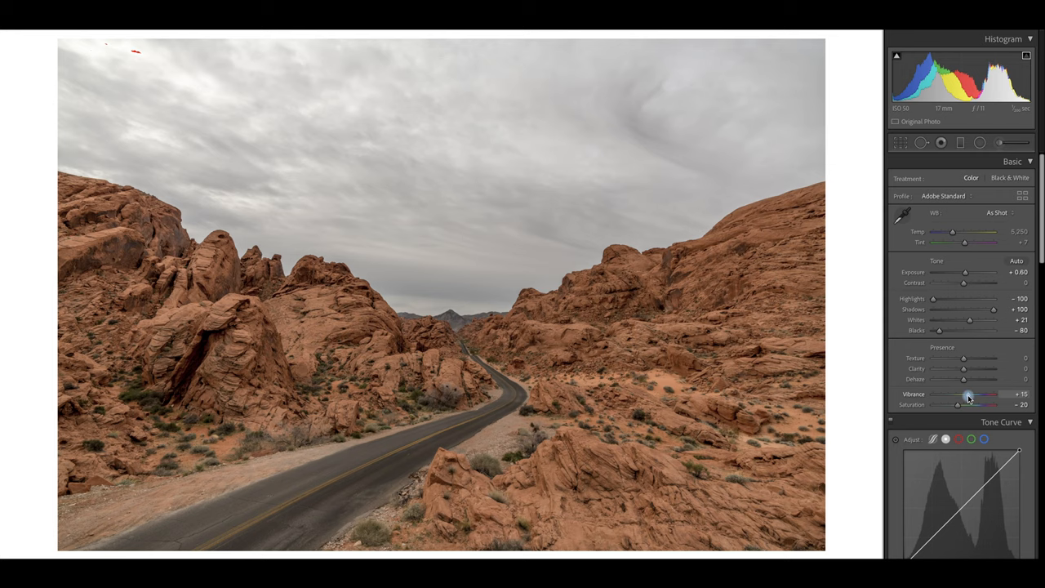
mouse_move(476, 467)
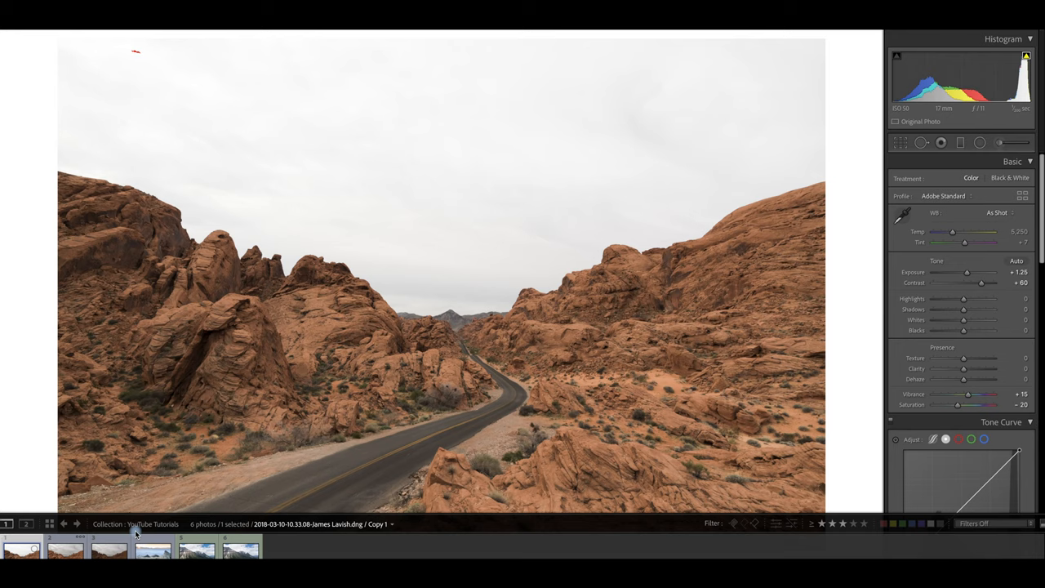
Switch back to the edited road photo from the filmstrip
left_click(65, 547)
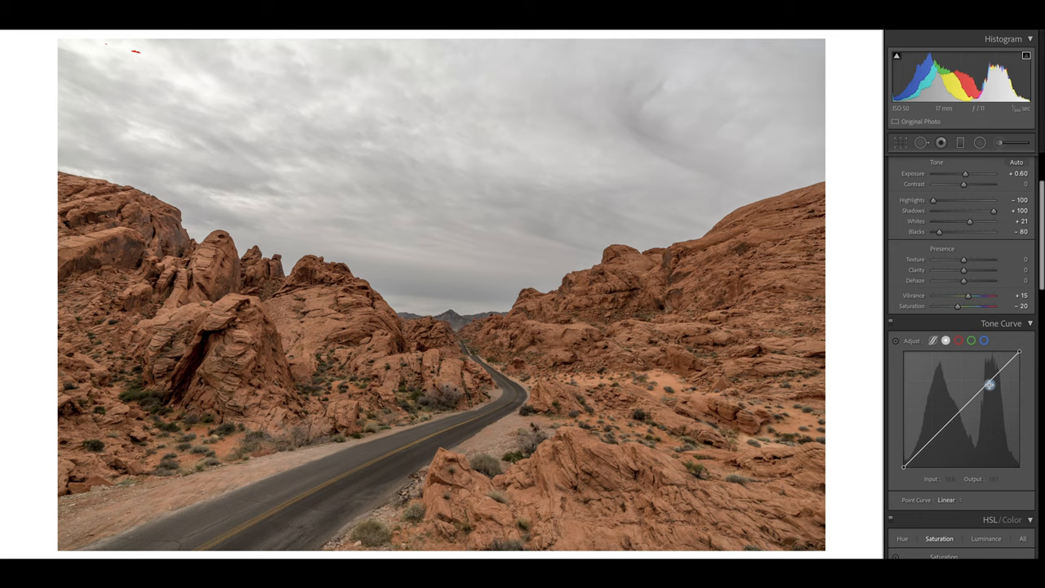
scroll("down", 3)
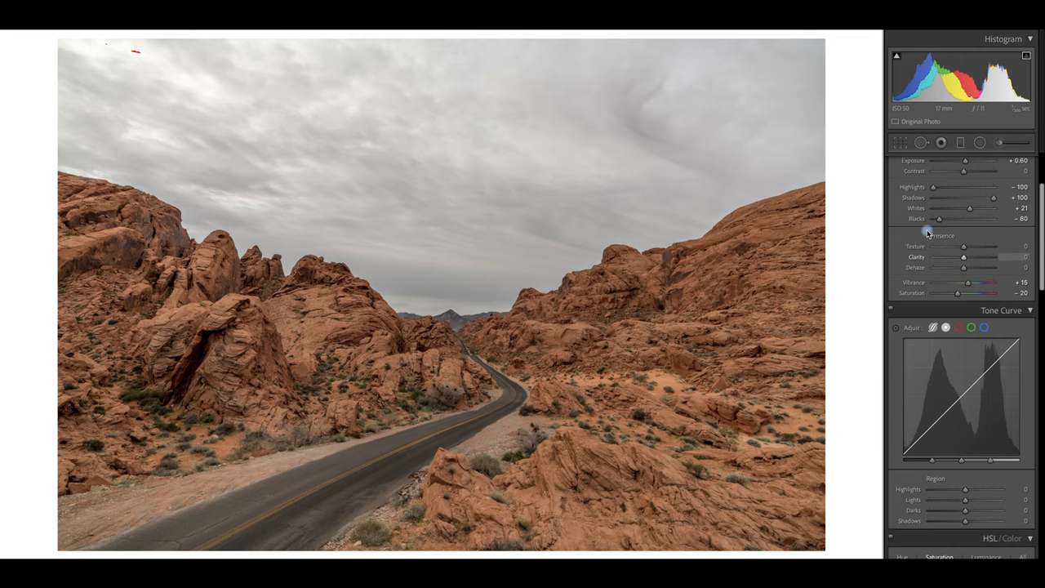
left_click_drag(962, 510, 972, 510)
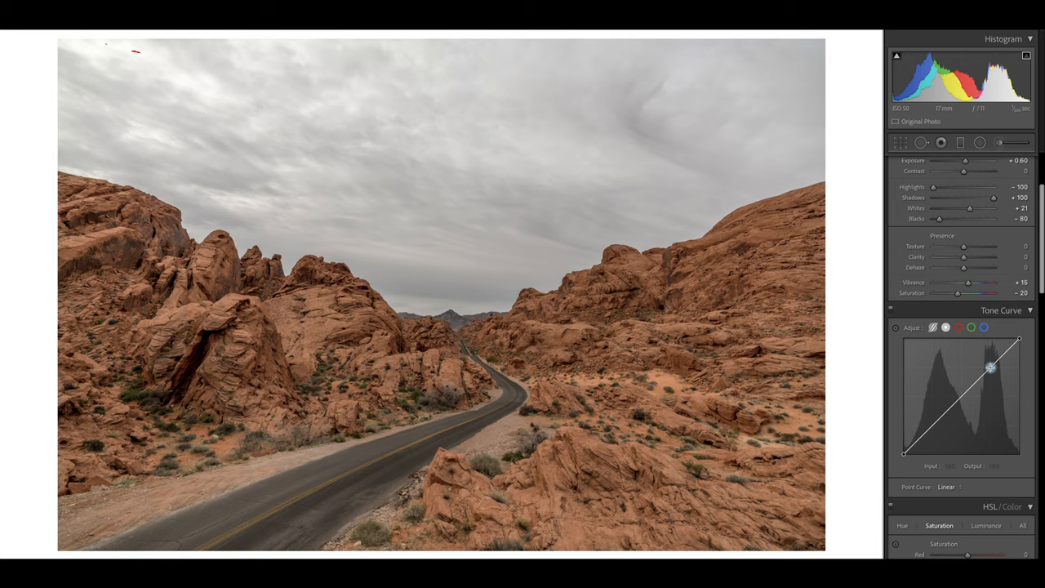
Add two point-curve points, lifting the highlights and pulling the shadows down into an S-curve
left_click_drag(989, 366, 989, 371)
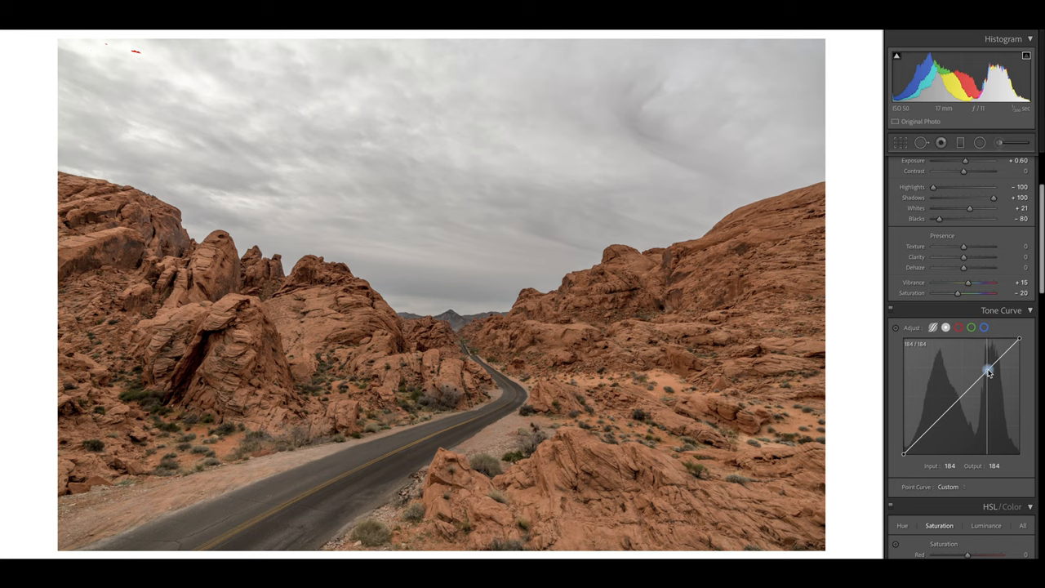
left_click_drag(986, 369, 933, 431)
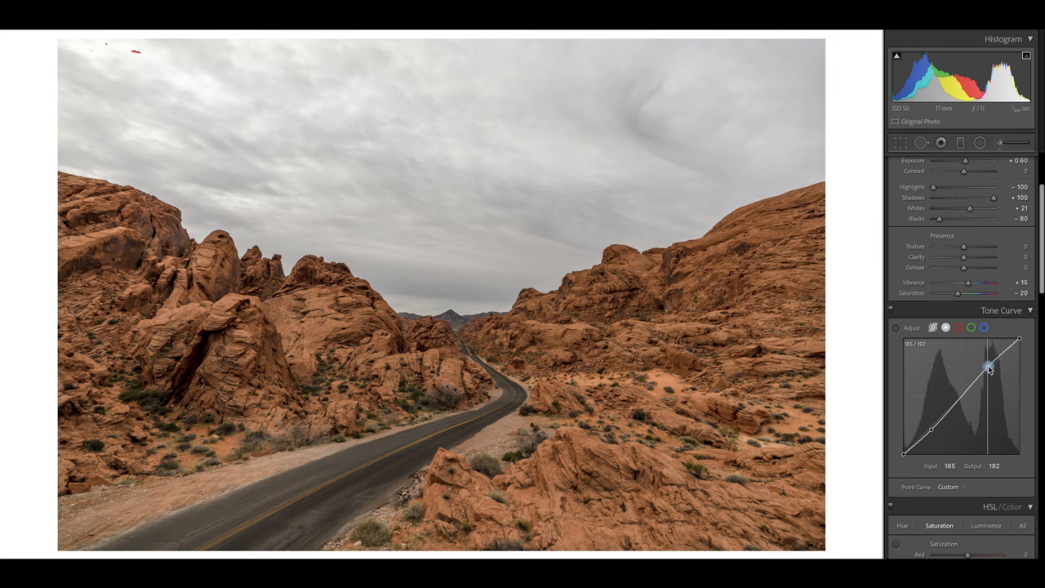
left_click_drag(988, 369, 979, 368)
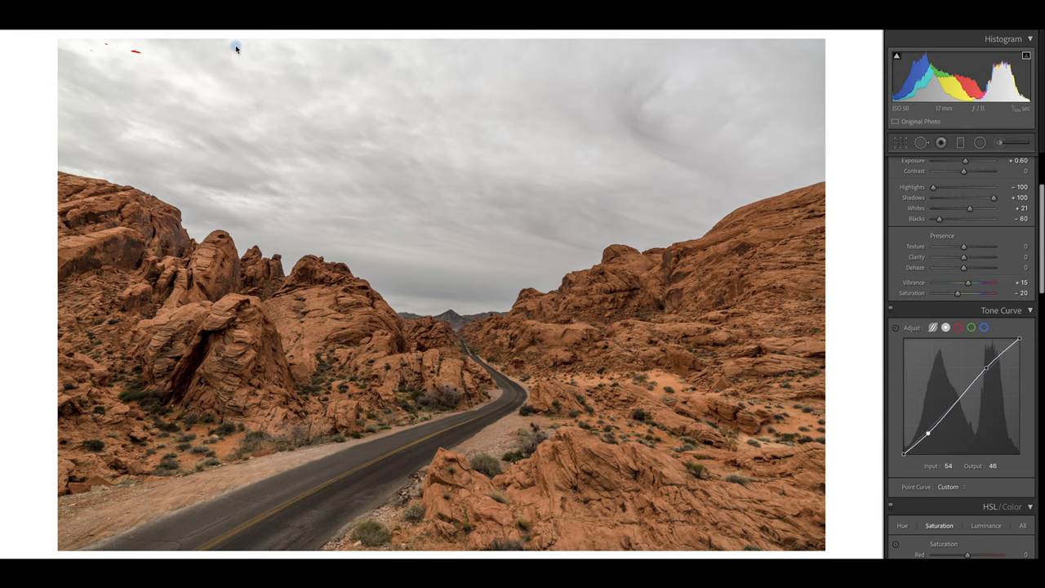
mouse_move(714, 270)
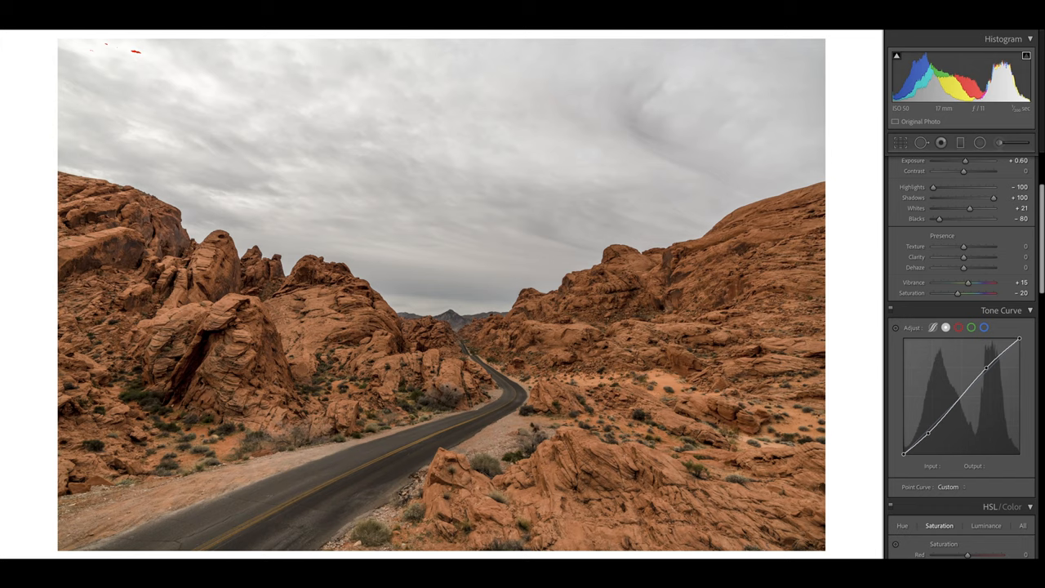
Add a radial filter over the sky with Highlights -76 and Shadows +58
left_click(979, 142)
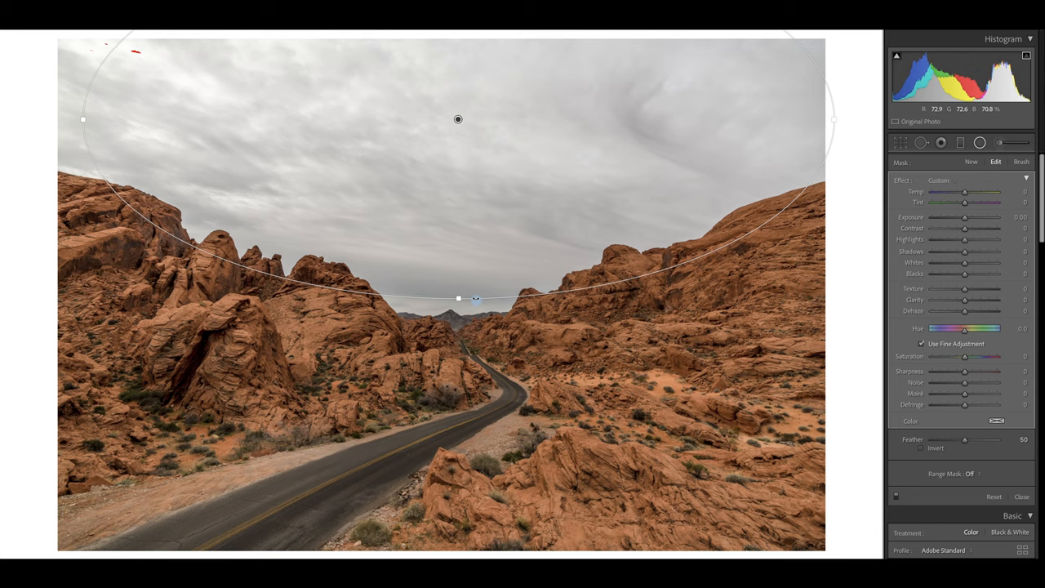
left_click_drag(963, 239, 938, 239)
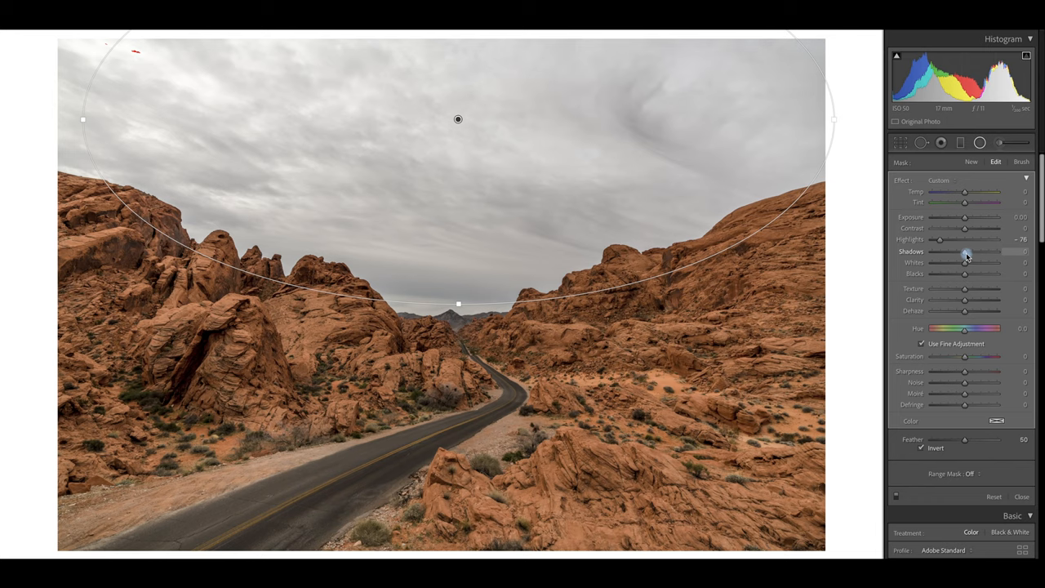
left_click_drag(938, 251, 983, 251)
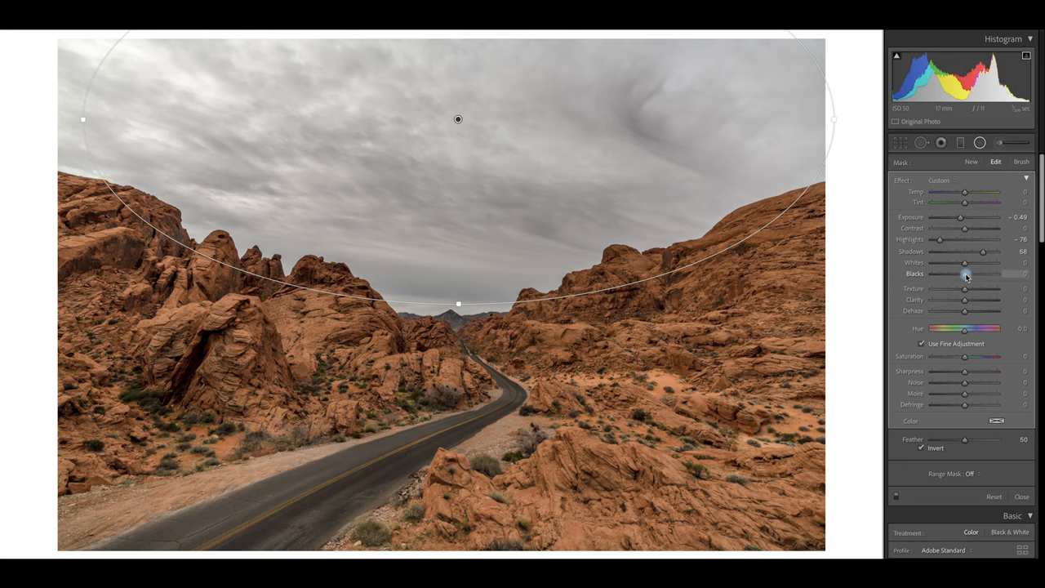